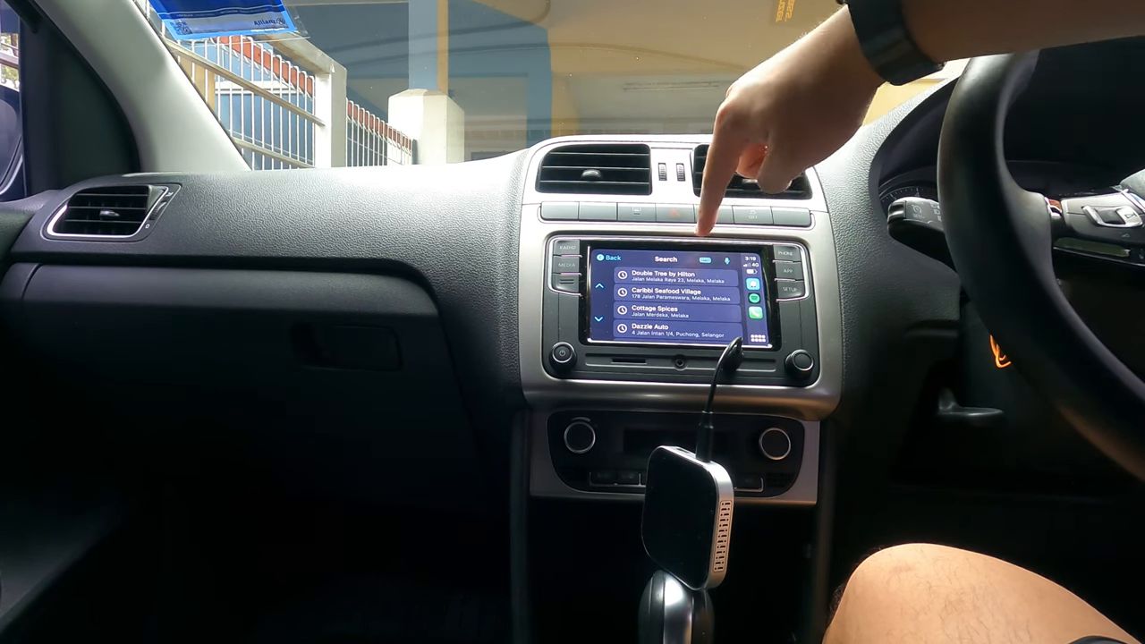
Step: Pick a place from the Google Maps search results to show the route to it
click(679, 272)
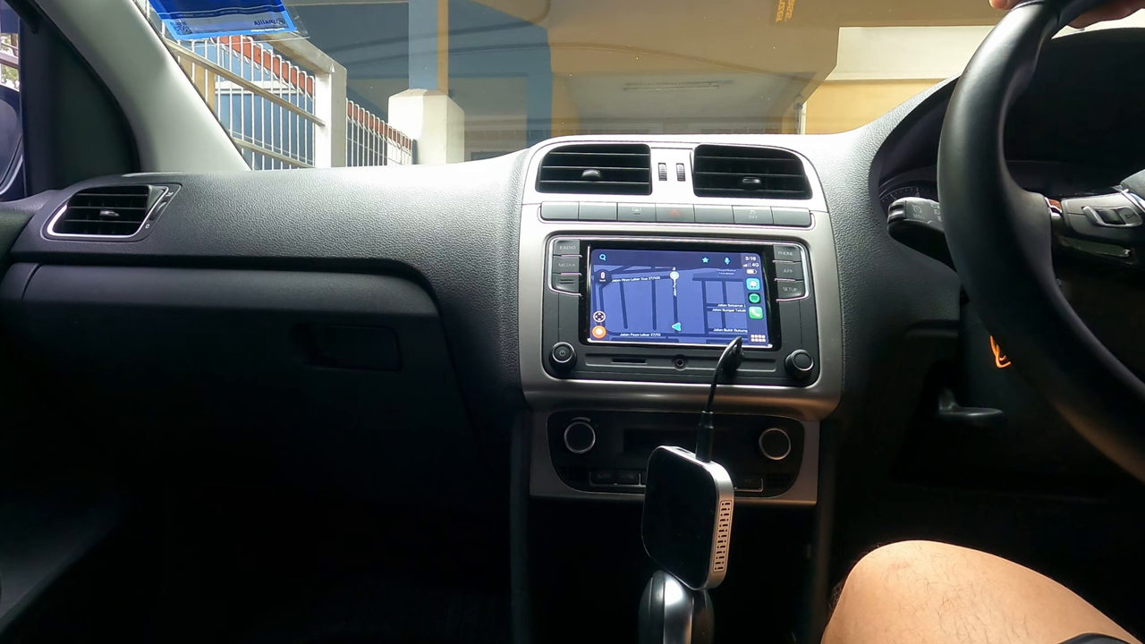